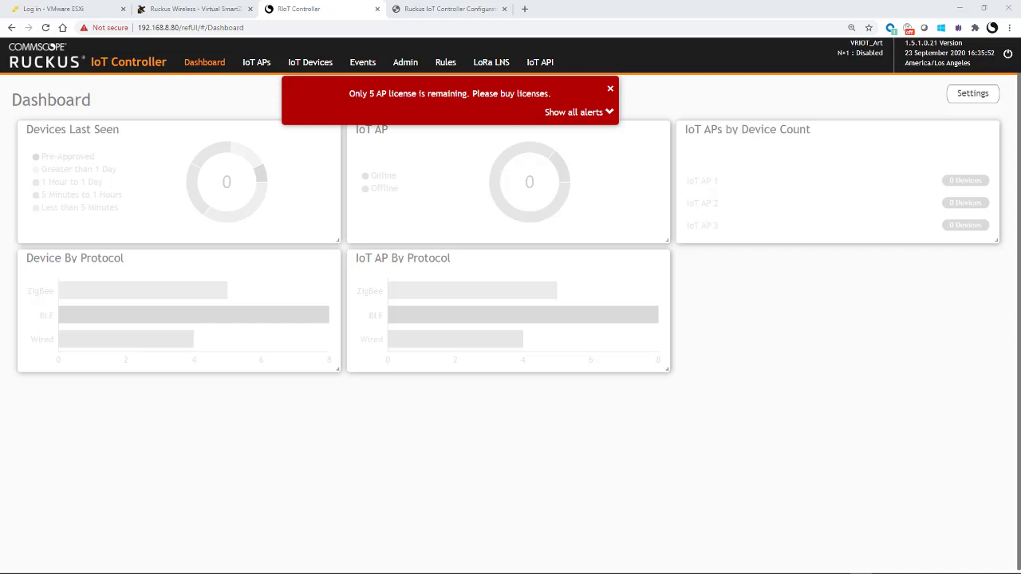
mouse_move(162, 149)
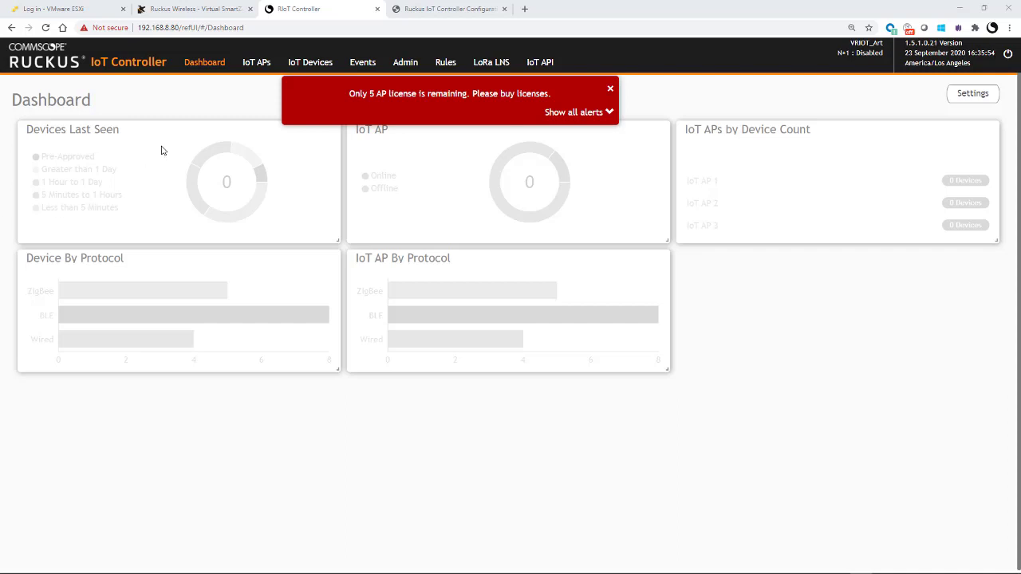
mouse_move(199, 98)
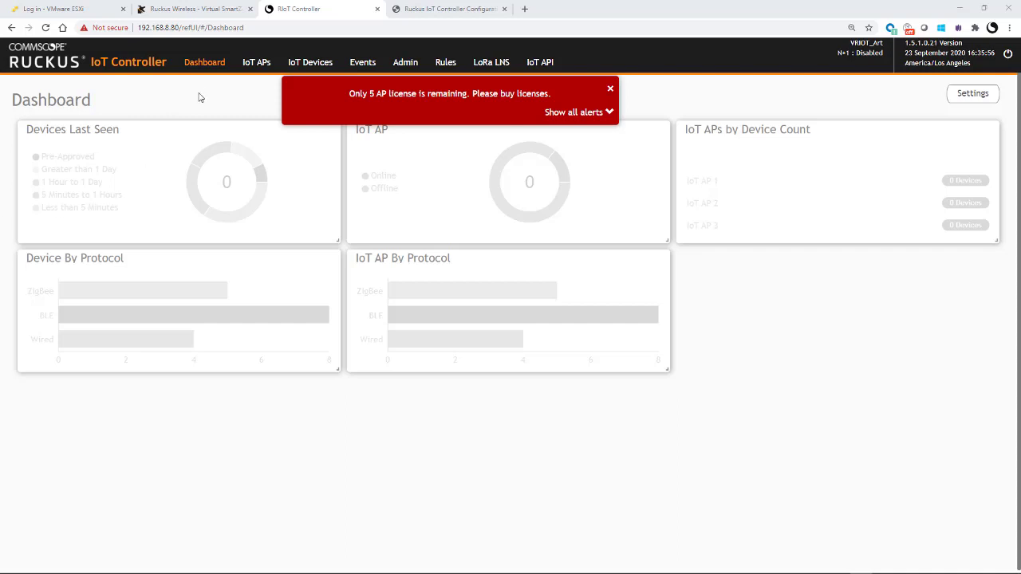
Step: Show the IoT Access Points list, which has no gateways available yet
left_click(255, 61)
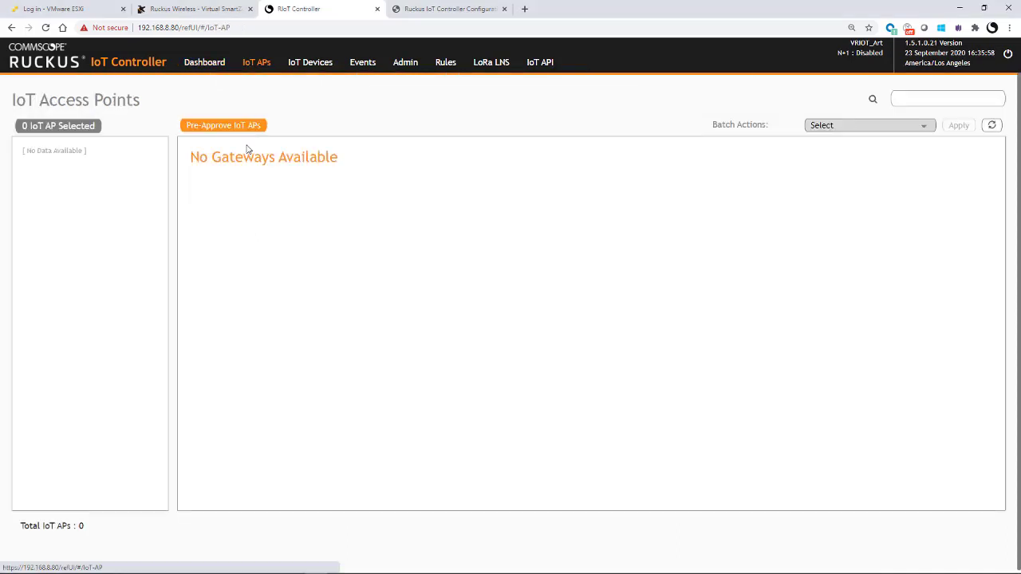
mouse_move(255, 185)
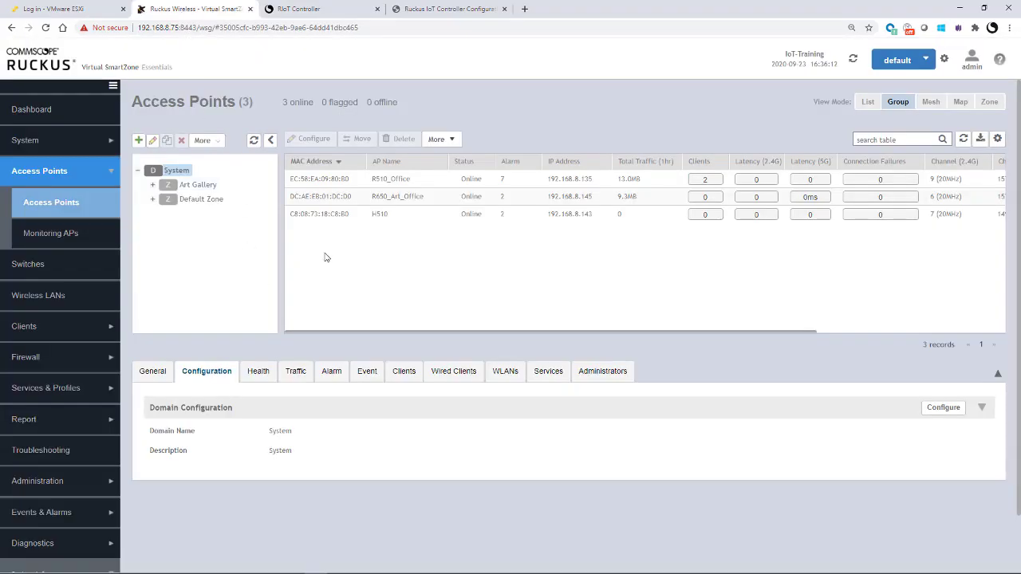
left_click(380, 213)
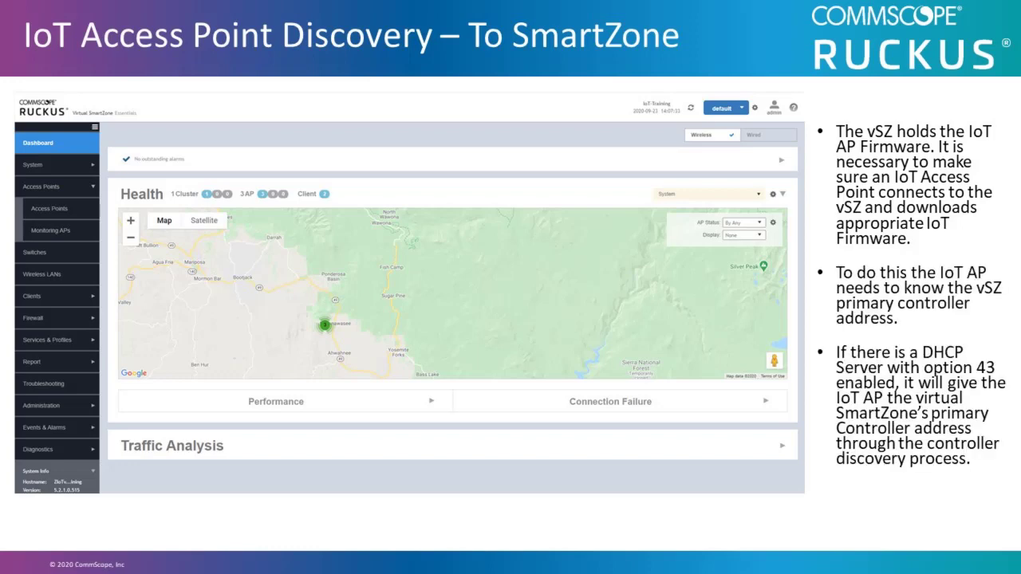
Step: Advance past the discovery slide toward the controller dashboard at 192.168.8.80
key("Right")
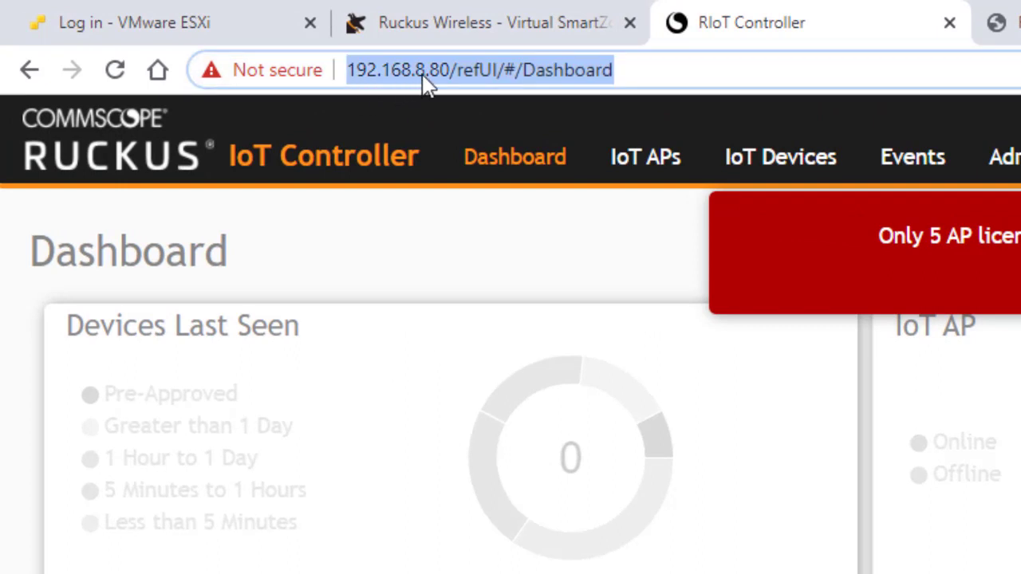
mouse_move(447, 88)
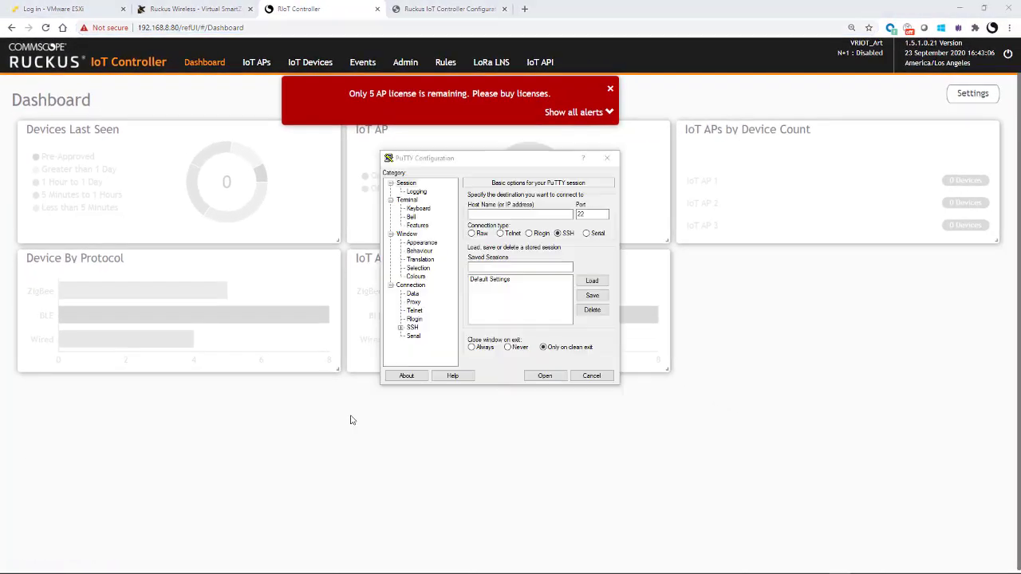
mouse_move(438, 392)
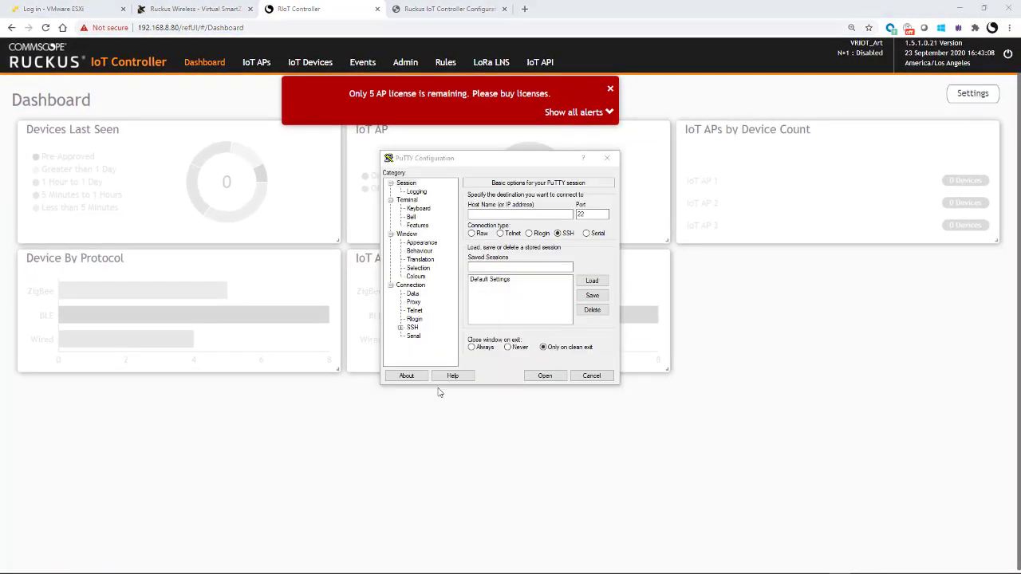
Step: Enter host 192.168.8.135 for an SSH connection on port 22
type("192.168.8.135")
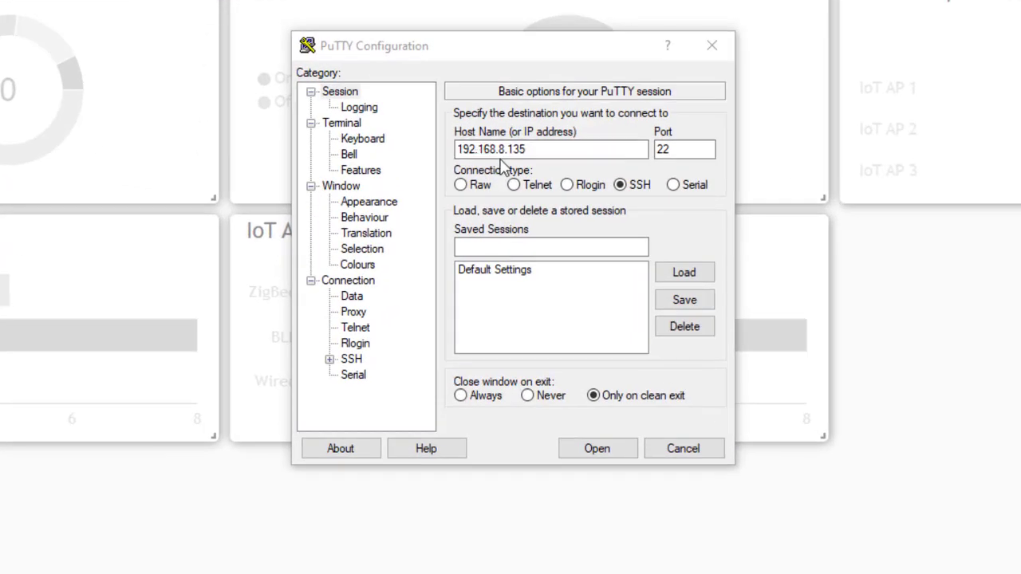
mouse_move(597, 448)
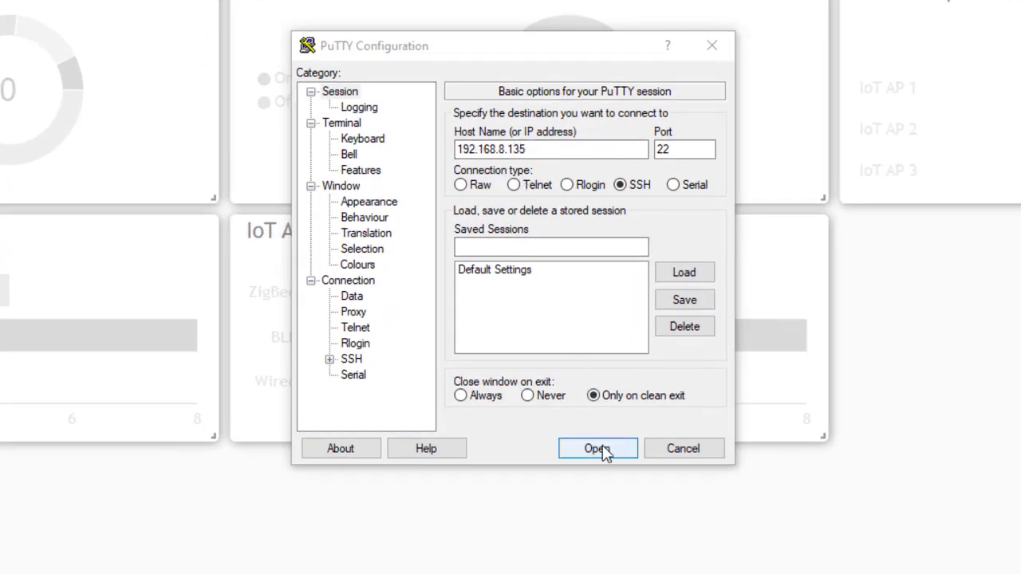
Step: Over SSH, set iotg-mqtt-brokerip 192.168.8.80 and iotg-mqtt-ssl 1, then begin closing the session
left_click(596, 449)
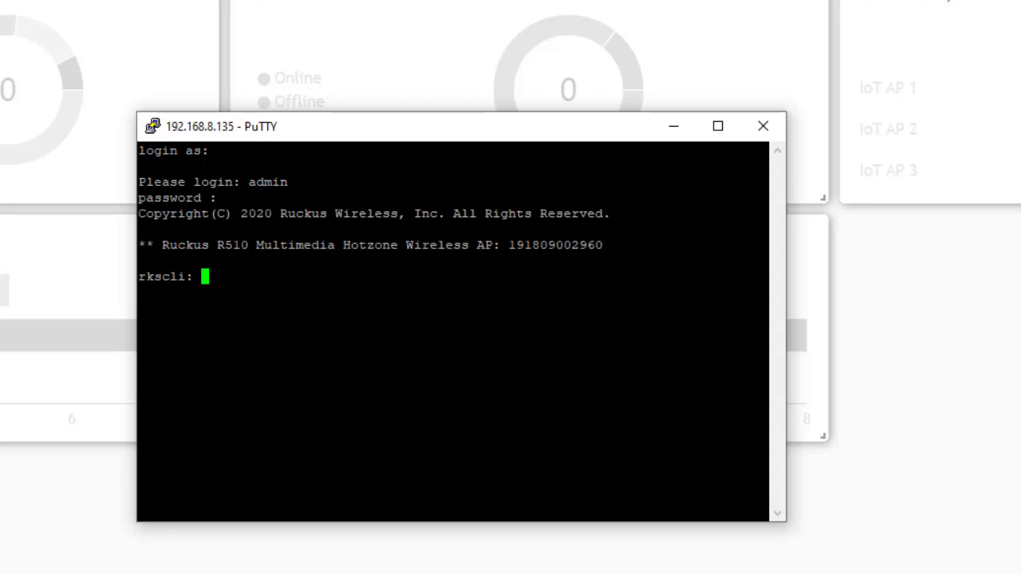
type("Set iotg-mqtt-broker ip 192.168.8.80")
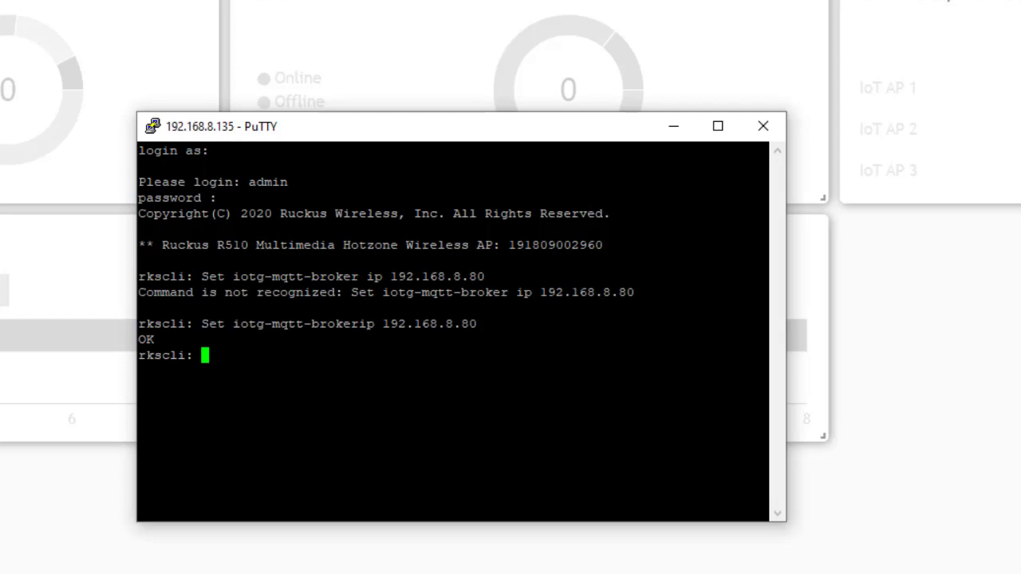
type("set iotg-mqtt-ssl 1")
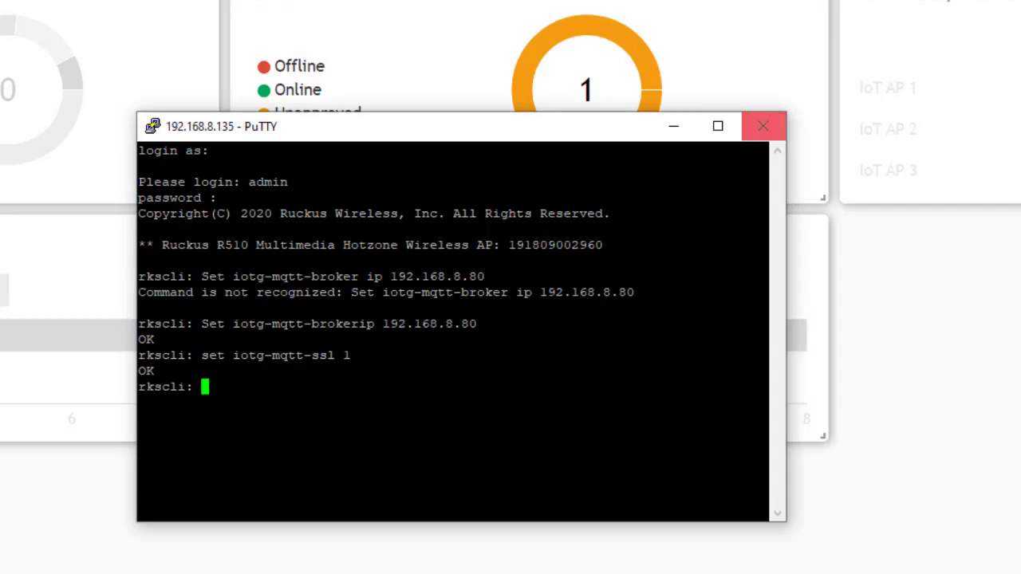
left_click(762, 126)
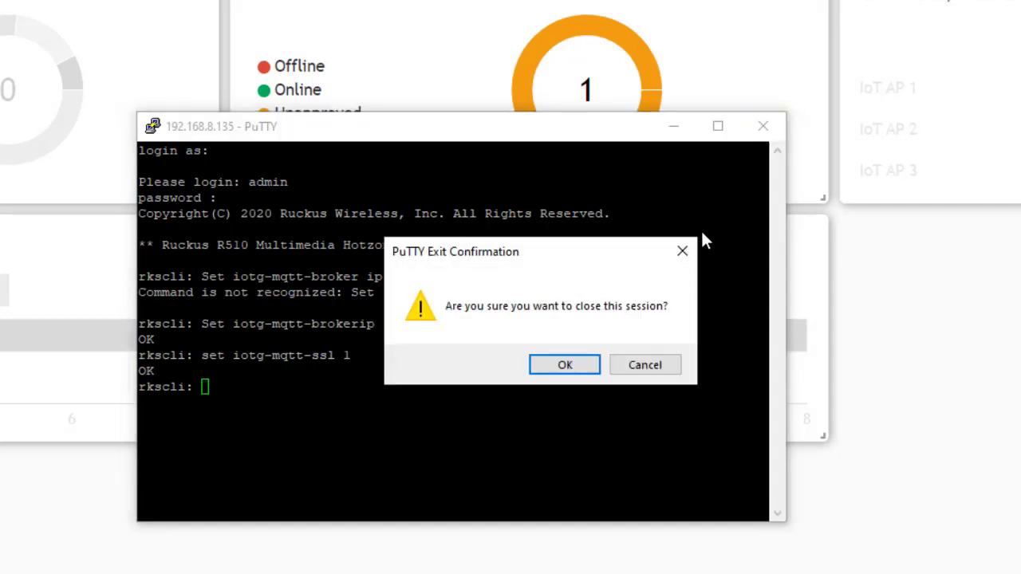
Step: Confirm the PuTTY exit so the dashboard shows one unapproved ZigBee IoT AP
left_click(565, 364)
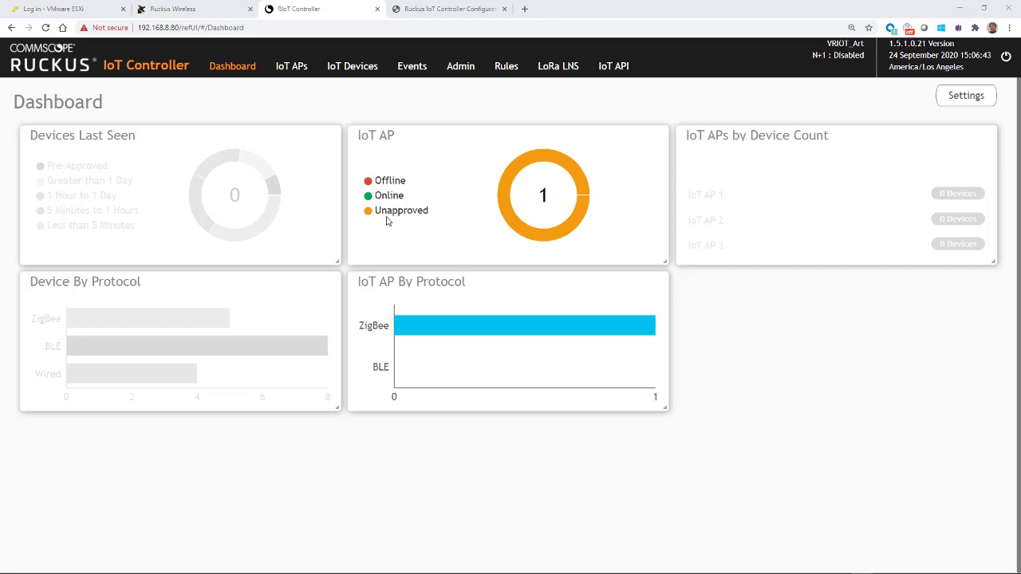
mouse_move(287, 73)
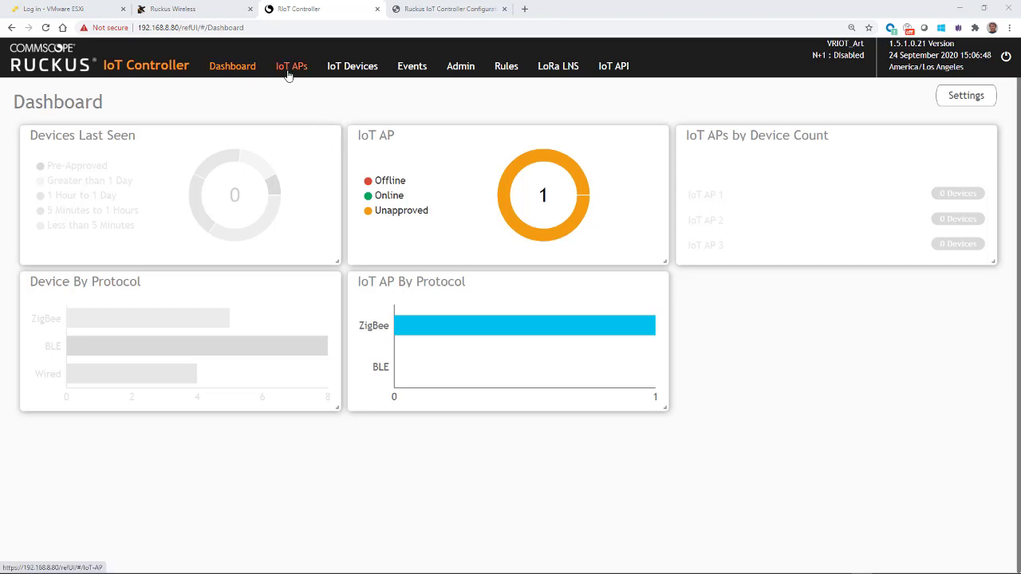
Step: Set IoT AP Approve to Yes for R510_Office and apply, so the dashboard shows it online
left_click(290, 65)
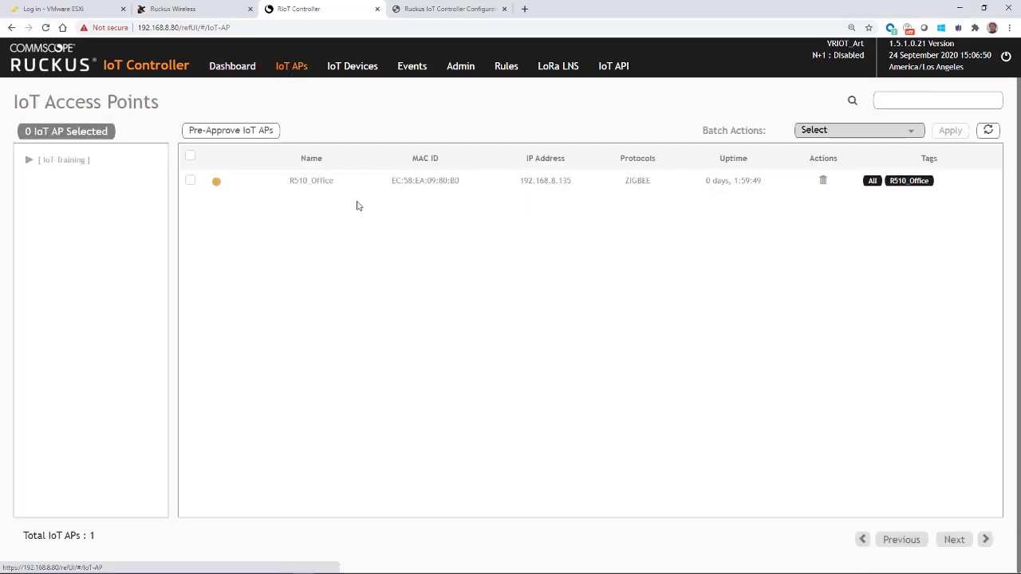
left_click(311, 180)
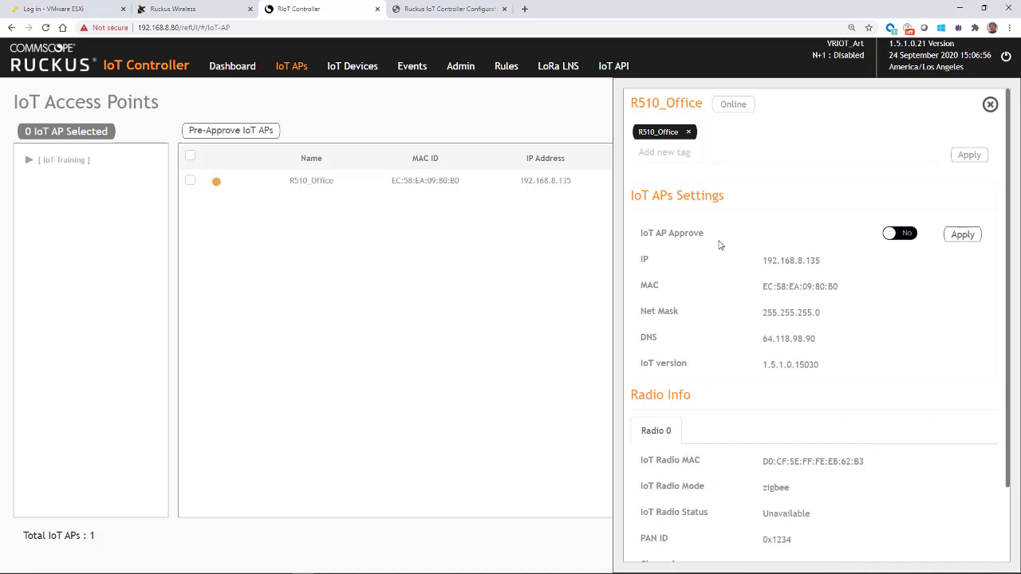
left_click(899, 233)
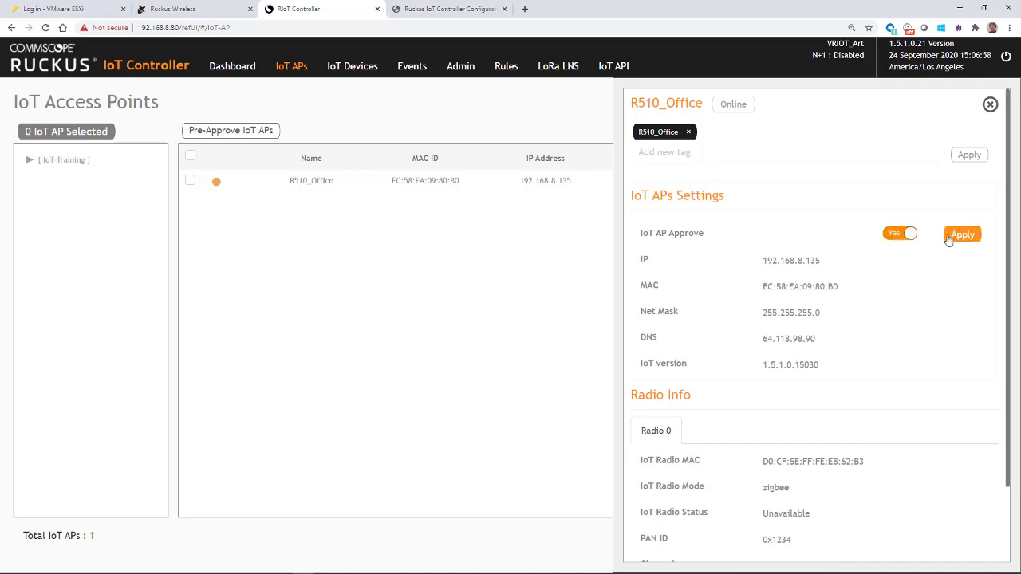
left_click(962, 232)
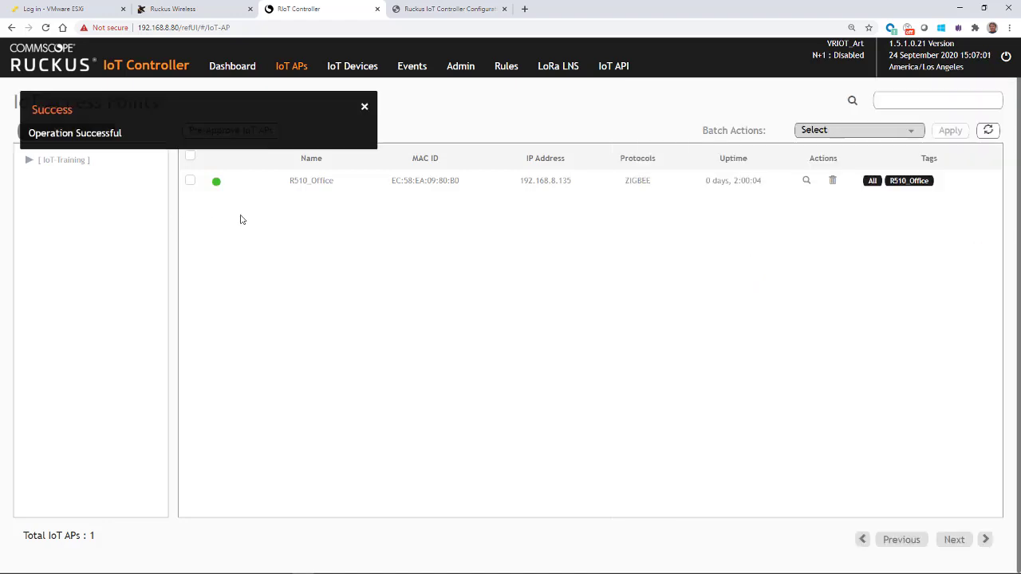
left_click(233, 65)
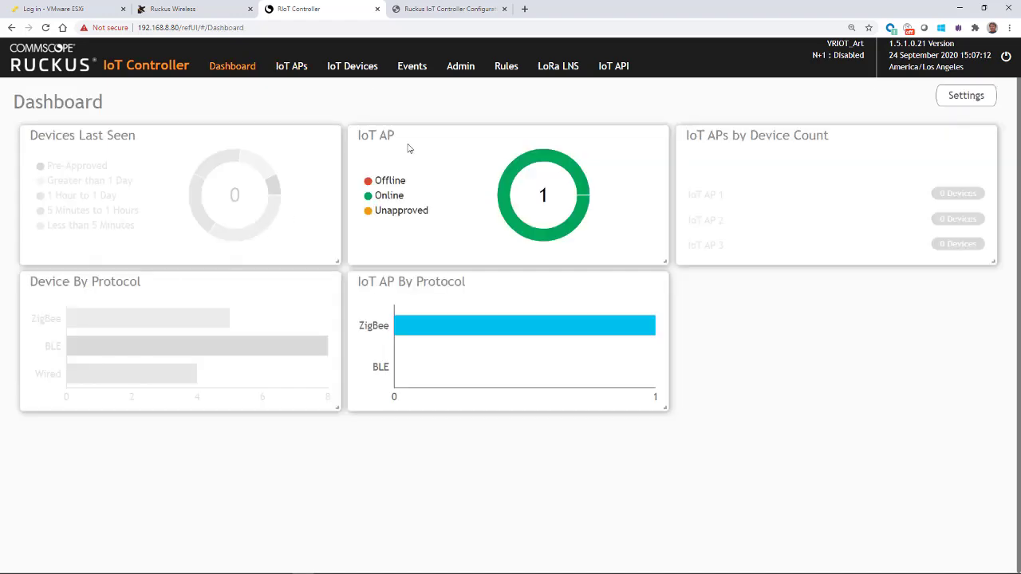
mouse_move(431, 147)
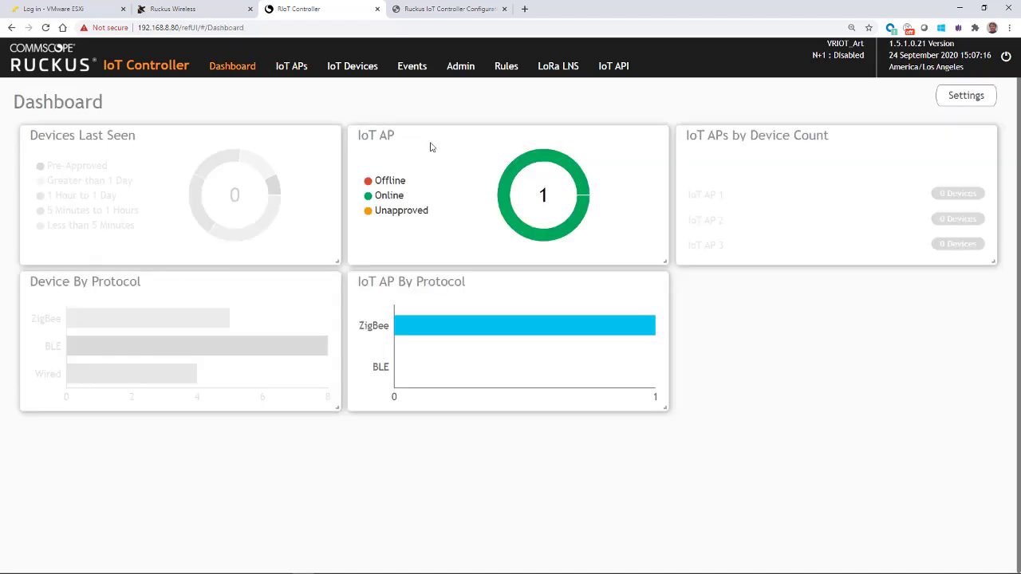
mouse_move(365, 305)
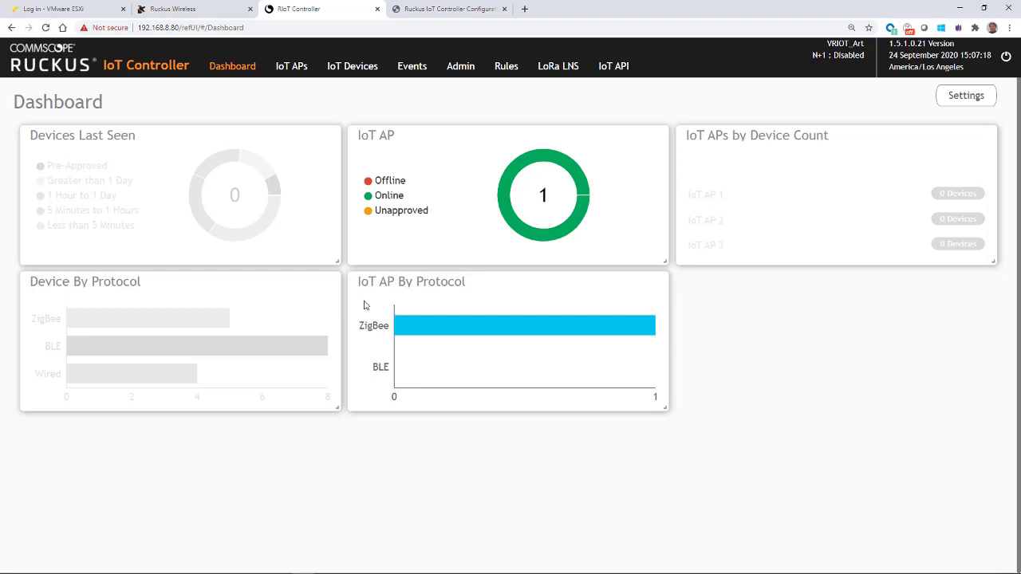
mouse_move(466, 303)
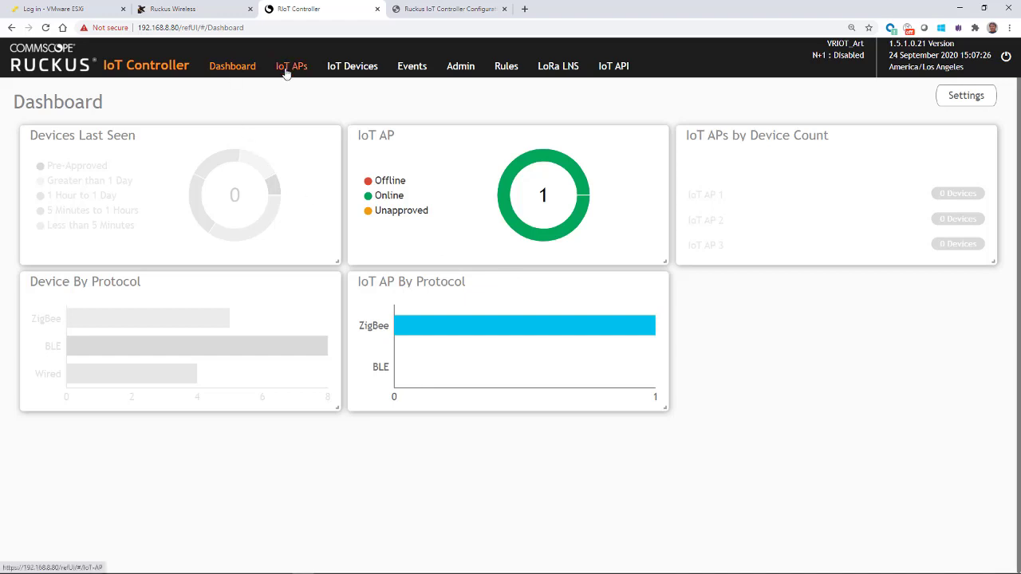
Step: Review R510_Office Radio Info mode options and keep Zigbee on channel 25 at TX power 6
left_click(291, 66)
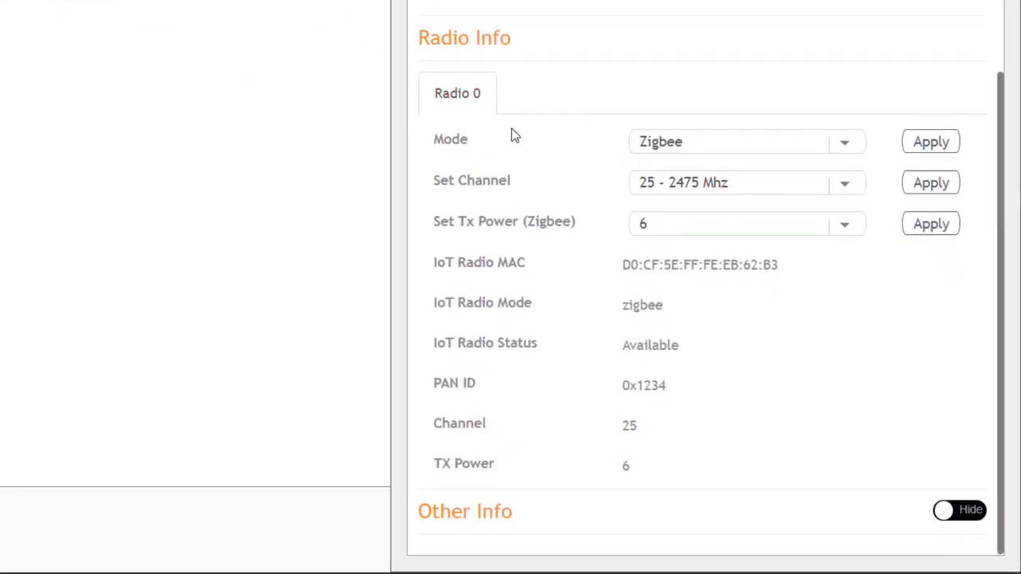
mouse_move(848, 147)
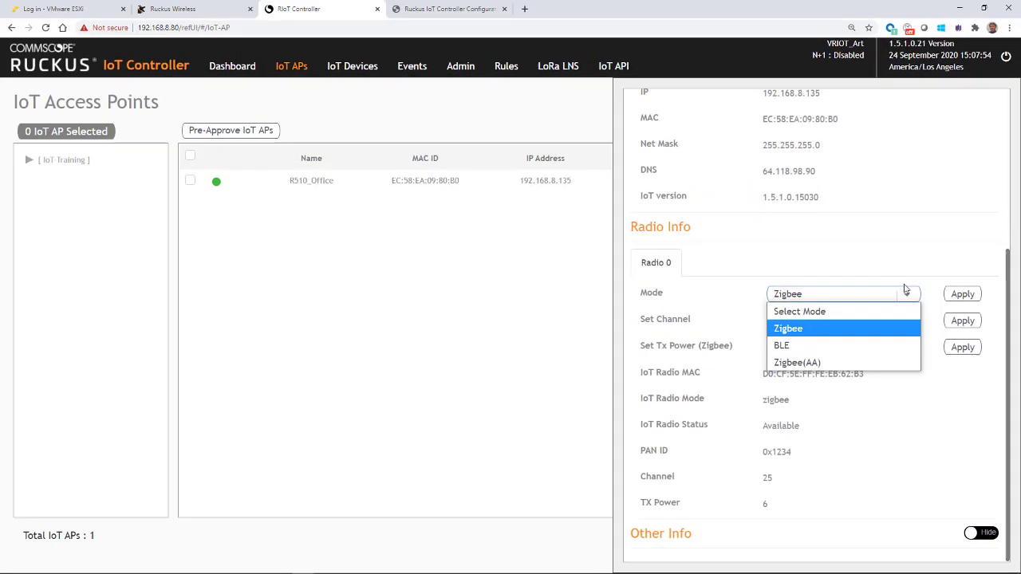
left_click(788, 329)
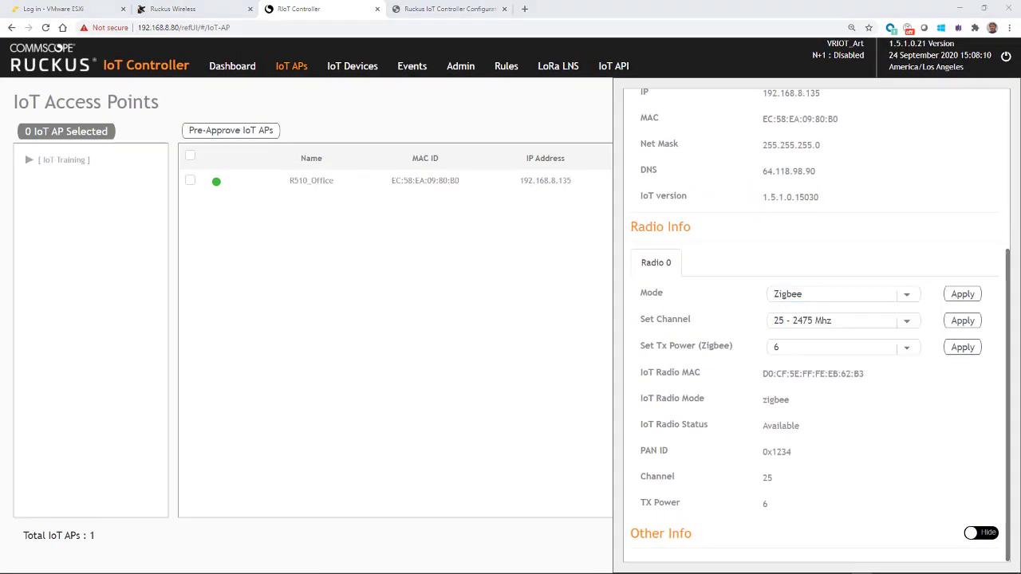